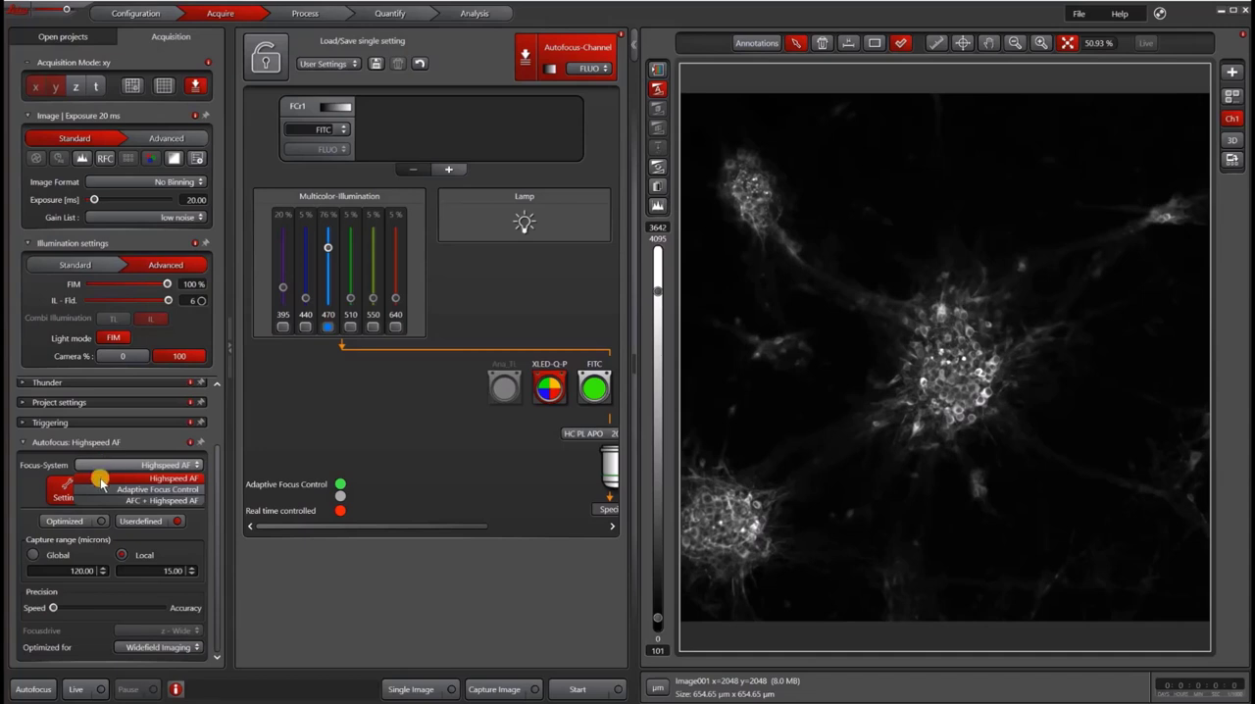
{"action": "mouse_move", "coordinate": [167, 479]}
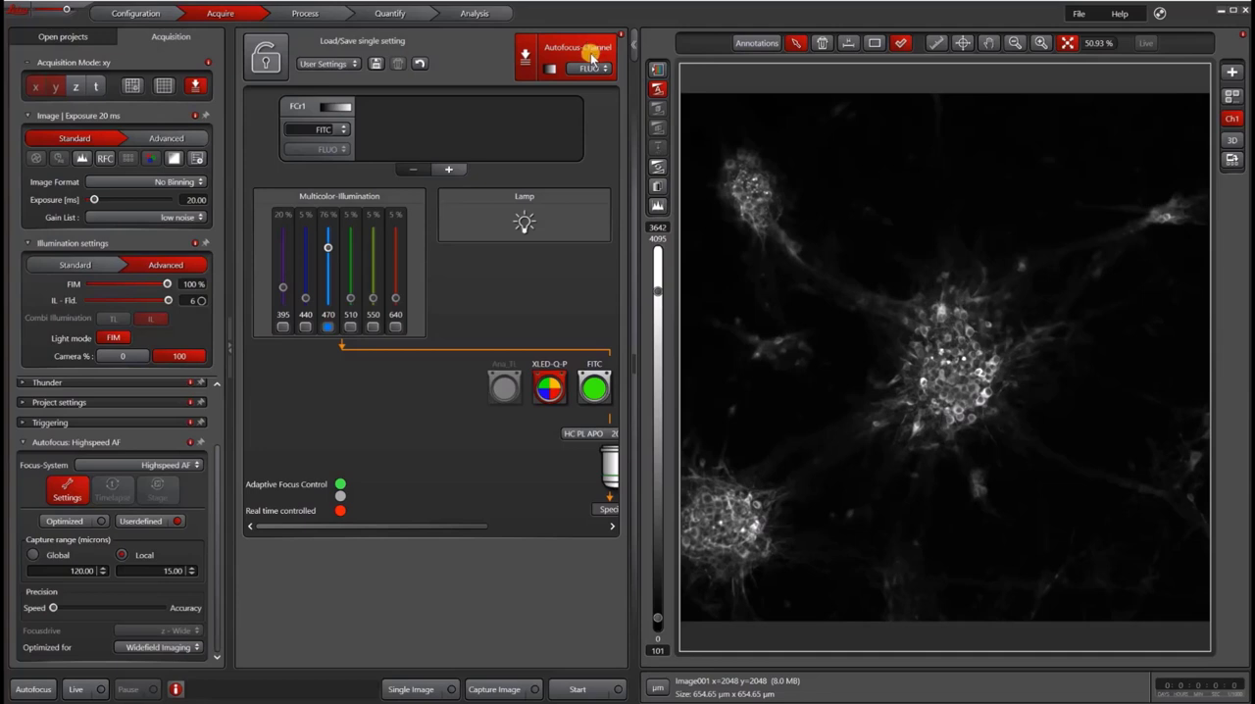
{"action": "mouse_move", "coordinate": [454, 134]}
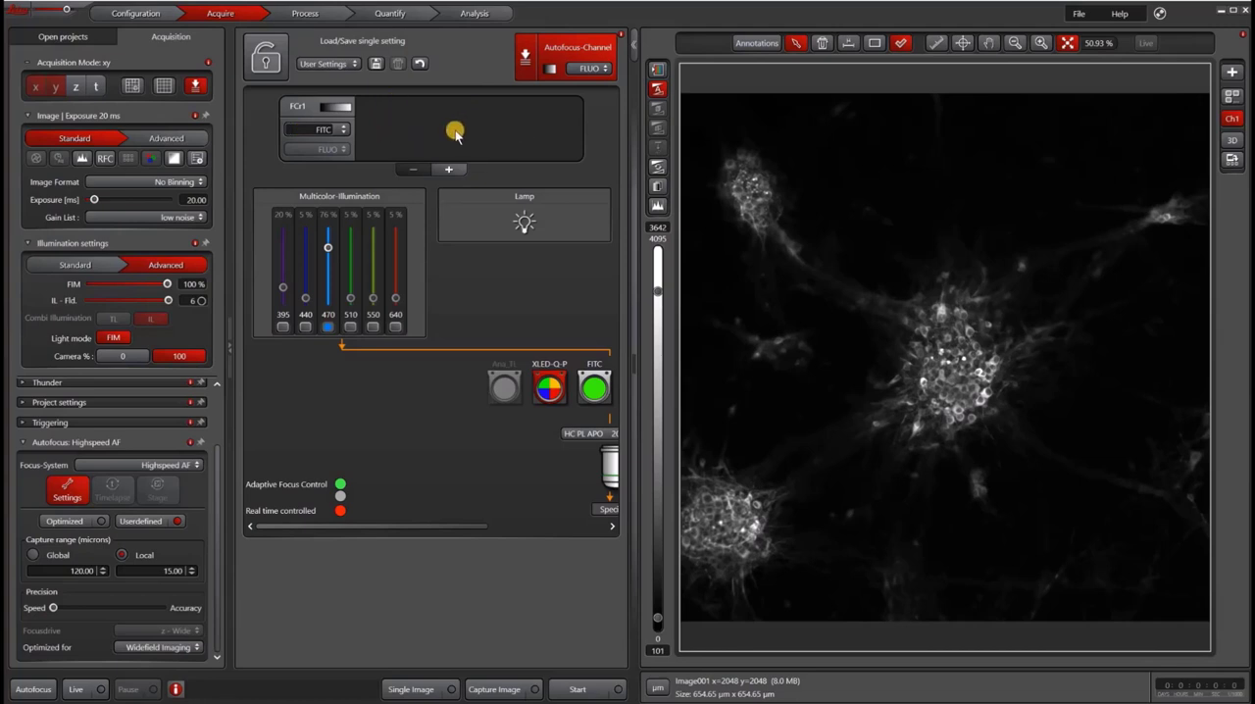
{"action": "mouse_move", "coordinate": [585, 63]}
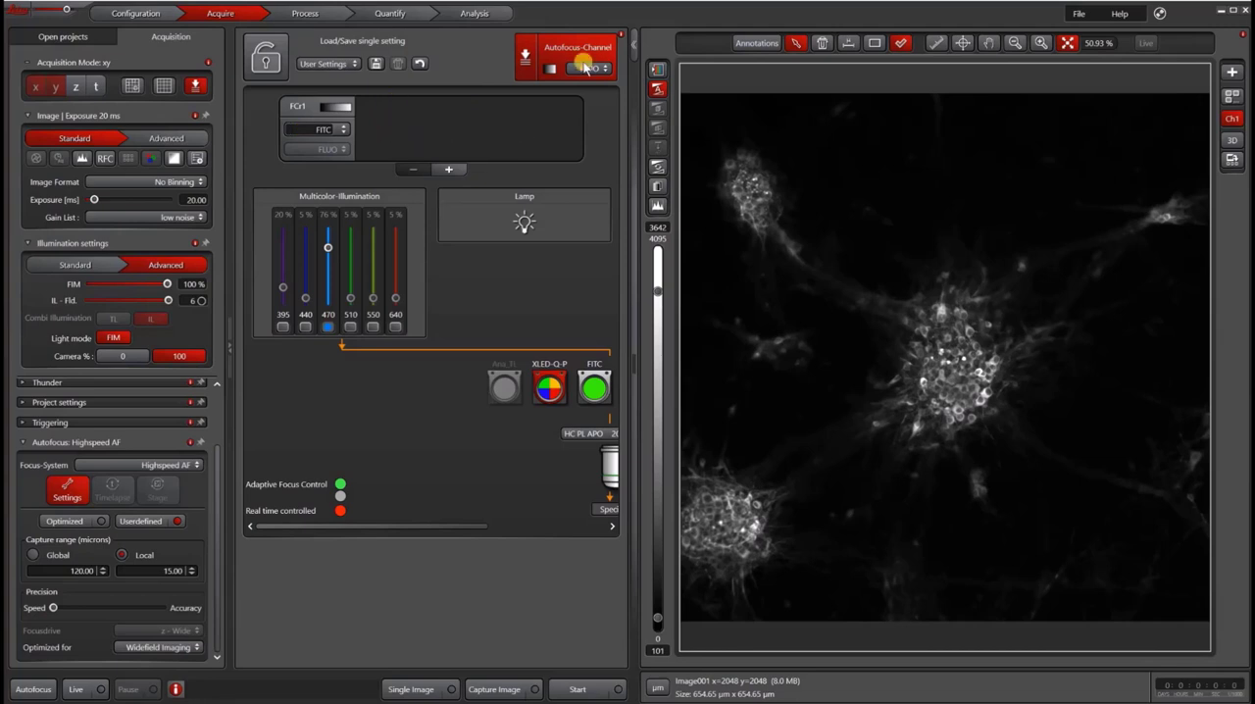
- Choose FLUO as the autofocus channel for the Highspeed AF focus system
{"action": "left_click", "coordinate": [588, 67]}
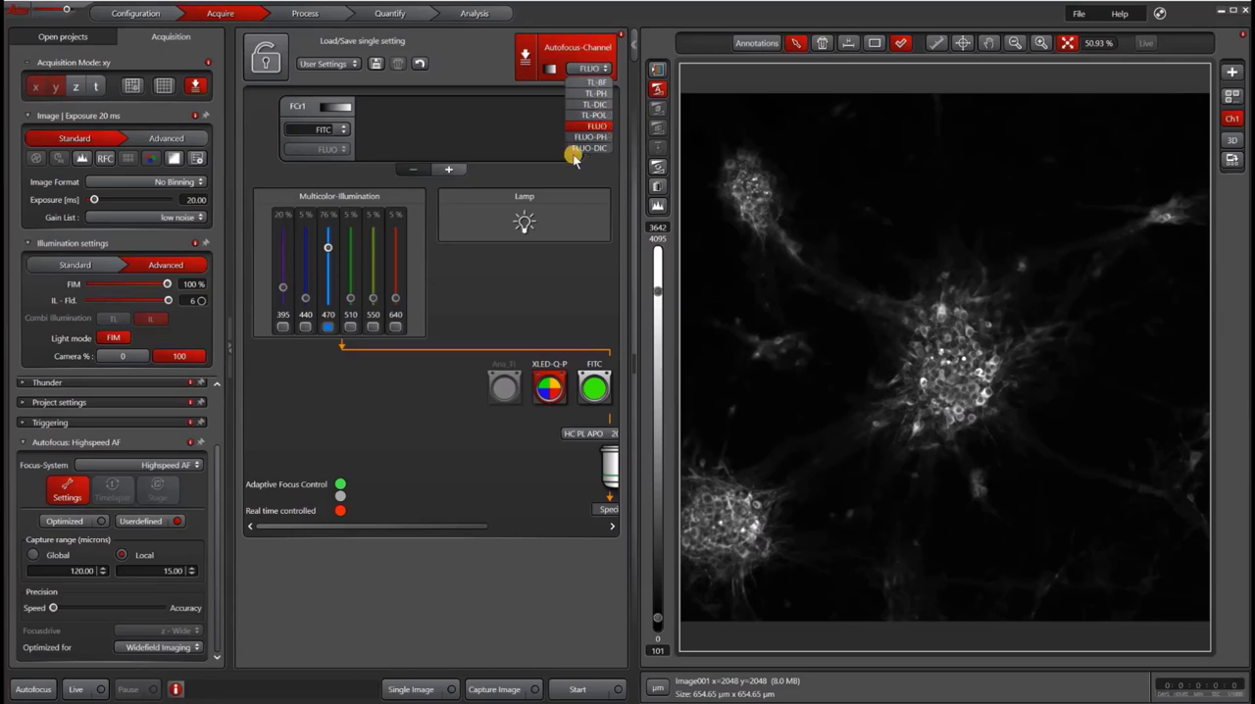
{"action": "mouse_move", "coordinate": [560, 157]}
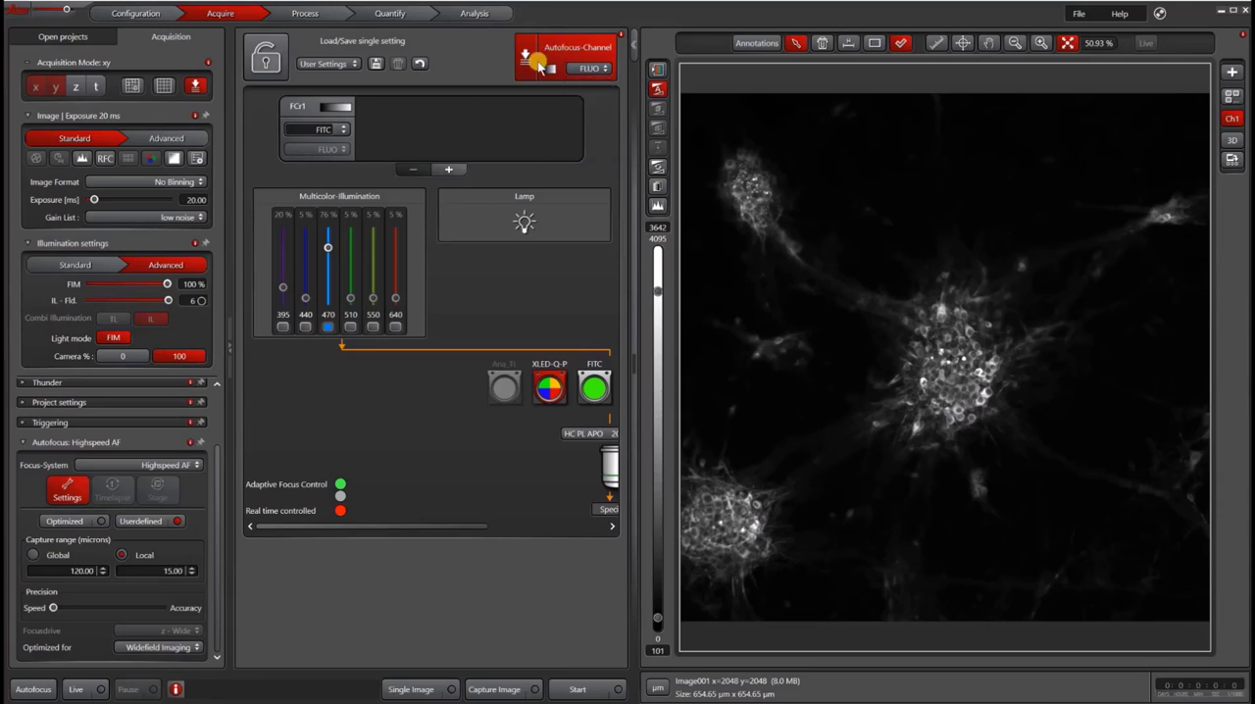
{"action": "mouse_move", "coordinate": [467, 130]}
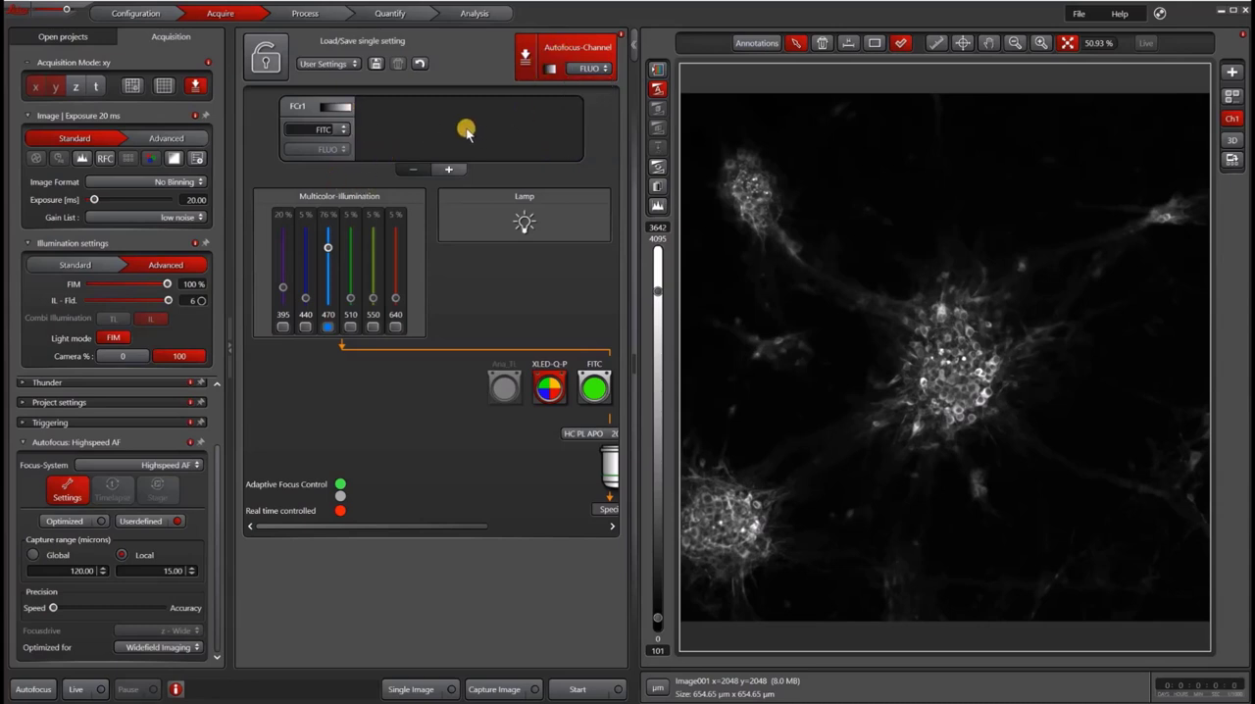
{"action": "mouse_move", "coordinate": [470, 129]}
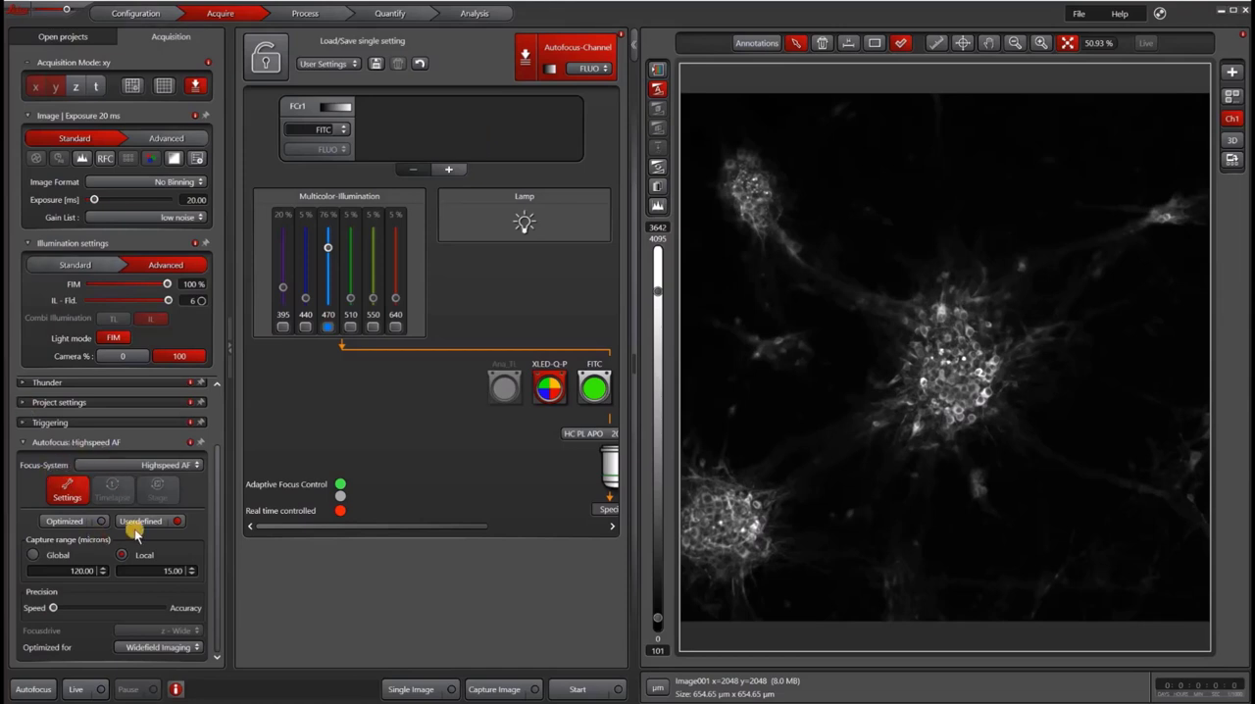
{"action": "mouse_move", "coordinate": [127, 537]}
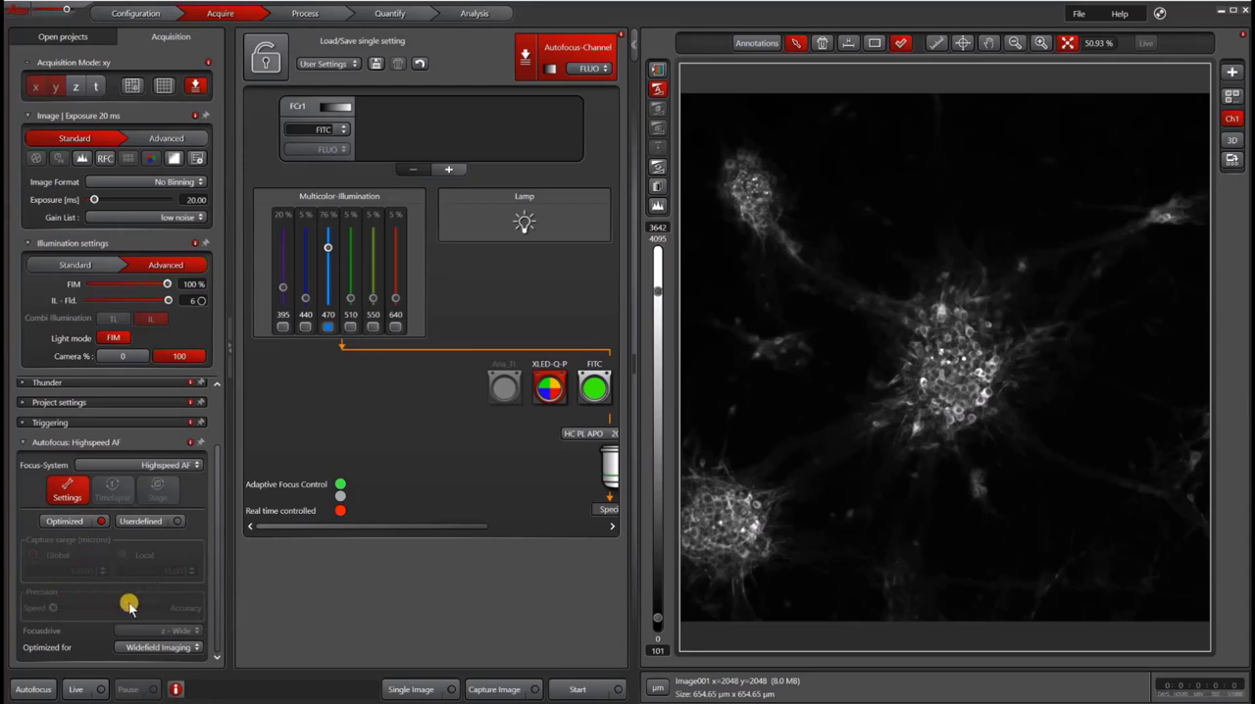
- Switch autofocus from the optimized preset to user-defined settings with a 20.00 µm local capture range
{"action": "left_click", "coordinate": [141, 521]}
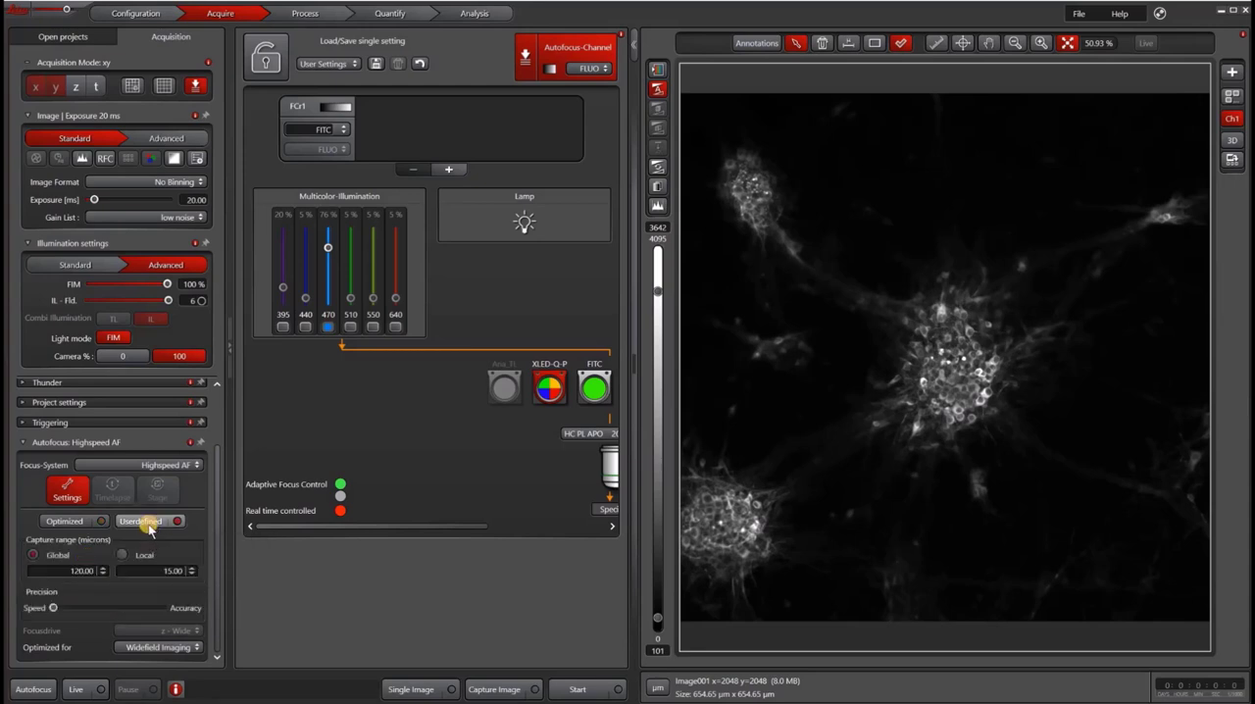
{"action": "left_click", "coordinate": [34, 555]}
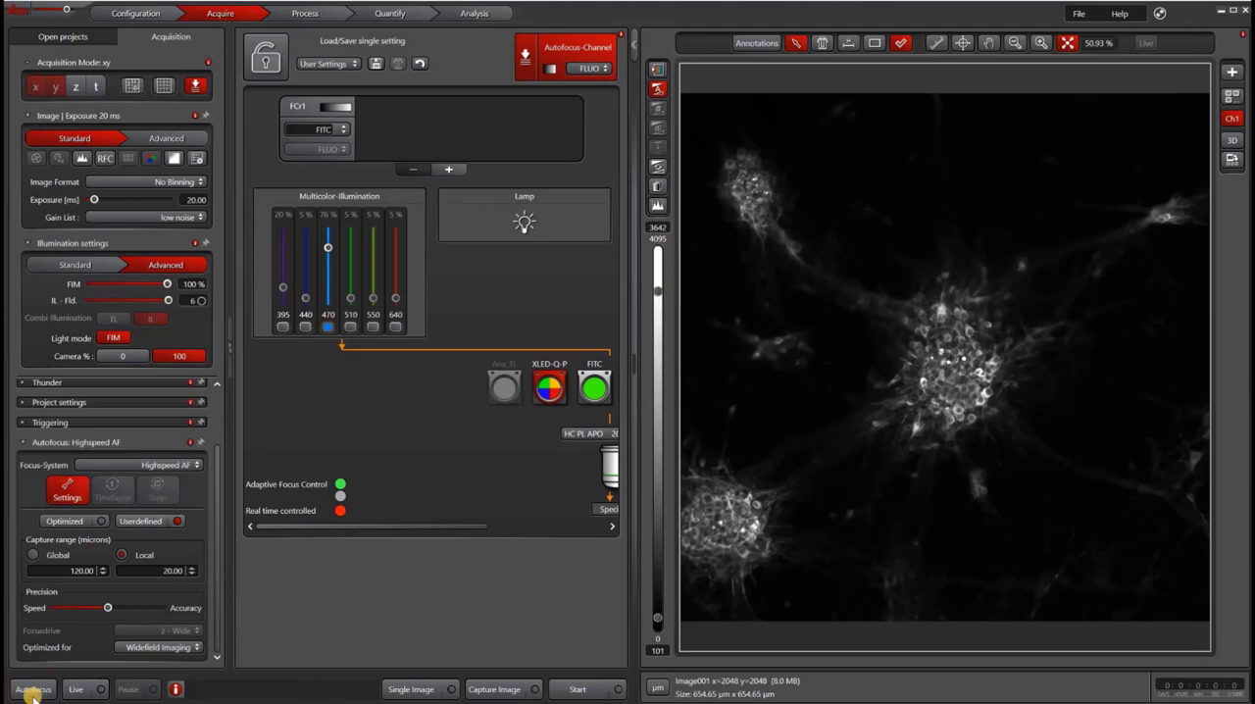
- Start and stop the live image of the cells, then run autofocus on the current position
{"action": "left_click", "coordinate": [31, 690]}
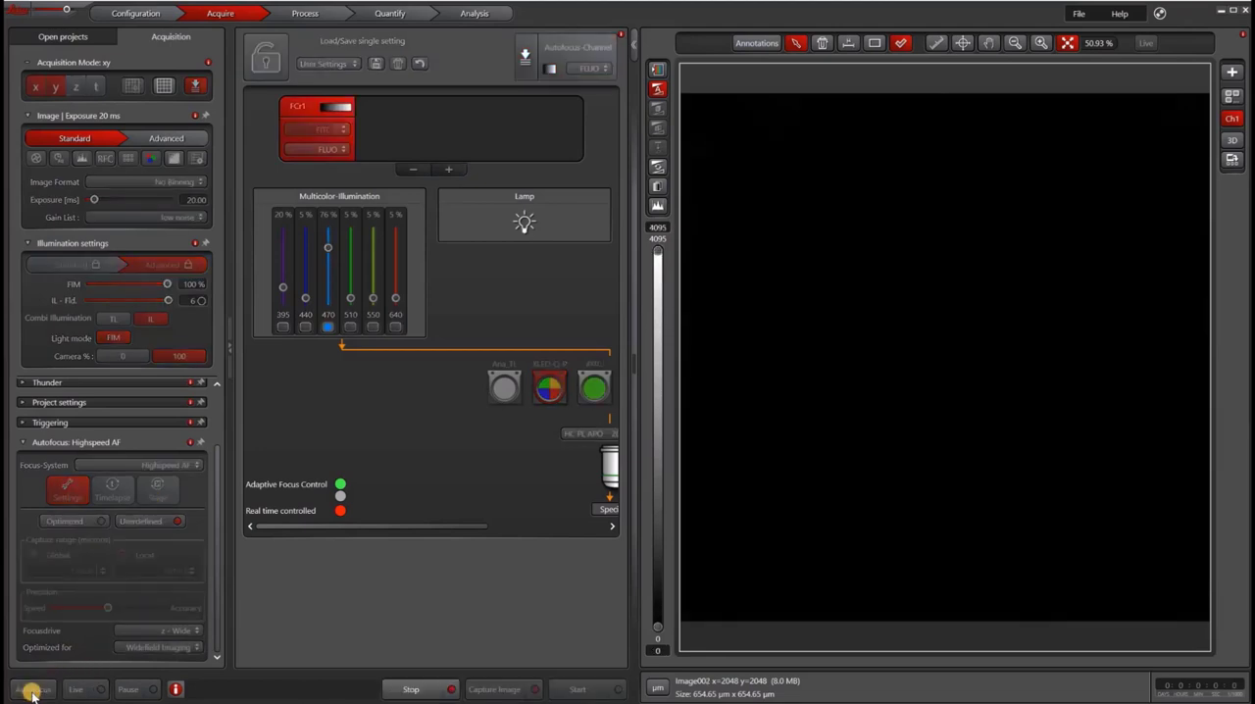
{"action": "left_click", "coordinate": [33, 690]}
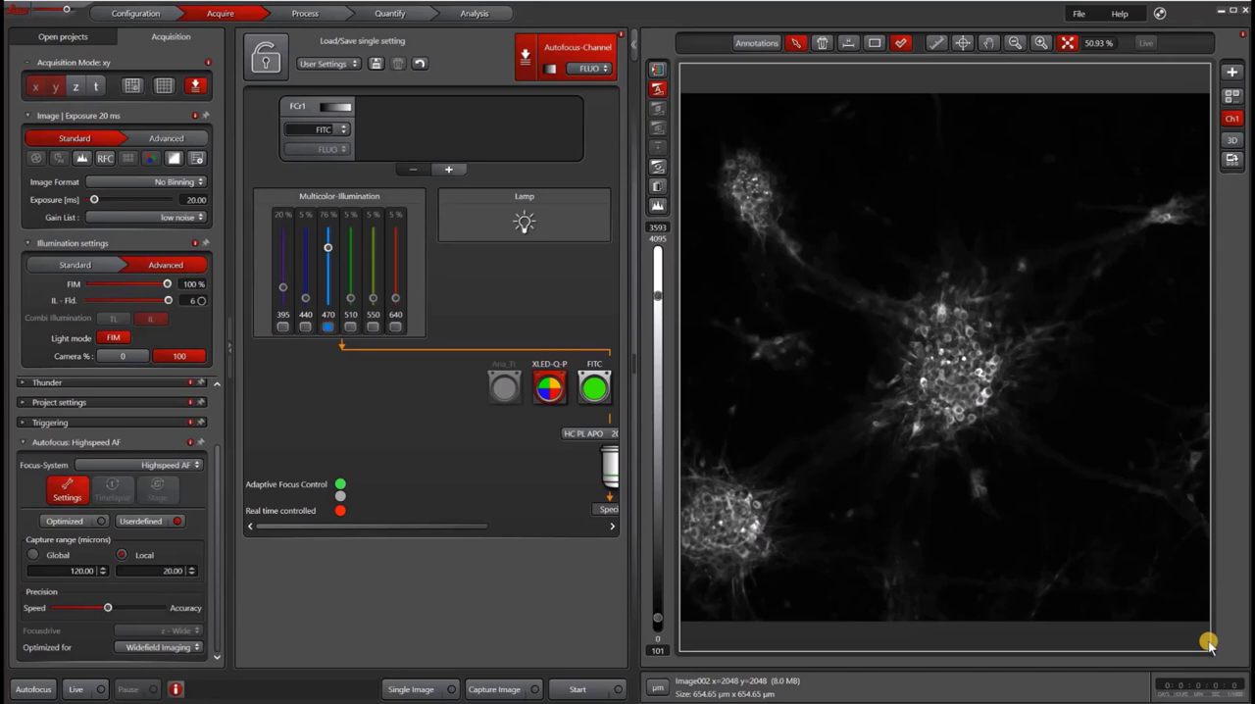
{"action": "mouse_move", "coordinate": [1023, 401]}
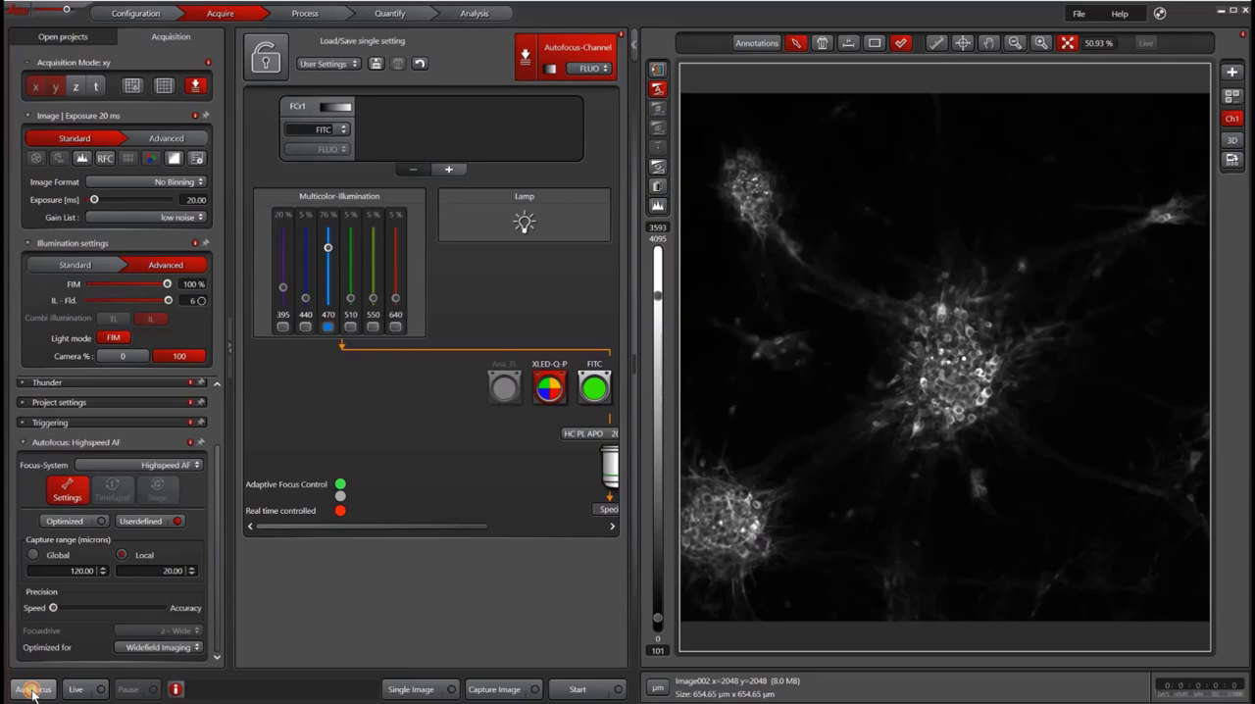
{"action": "left_click", "coordinate": [31, 690]}
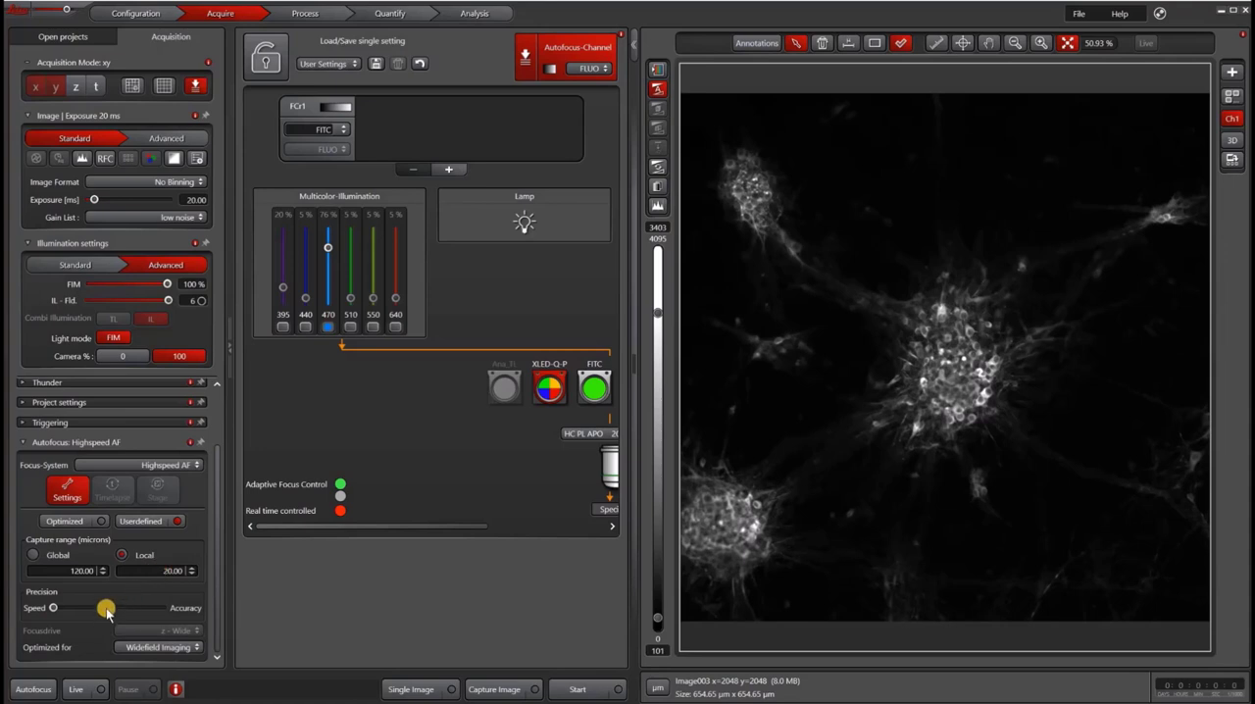
- Add time to the acquisition mode and review when autofocus runs during the time-lapse
{"action": "left_click_drag", "start_coordinate": [106, 608], "coordinate": [106, 608]}
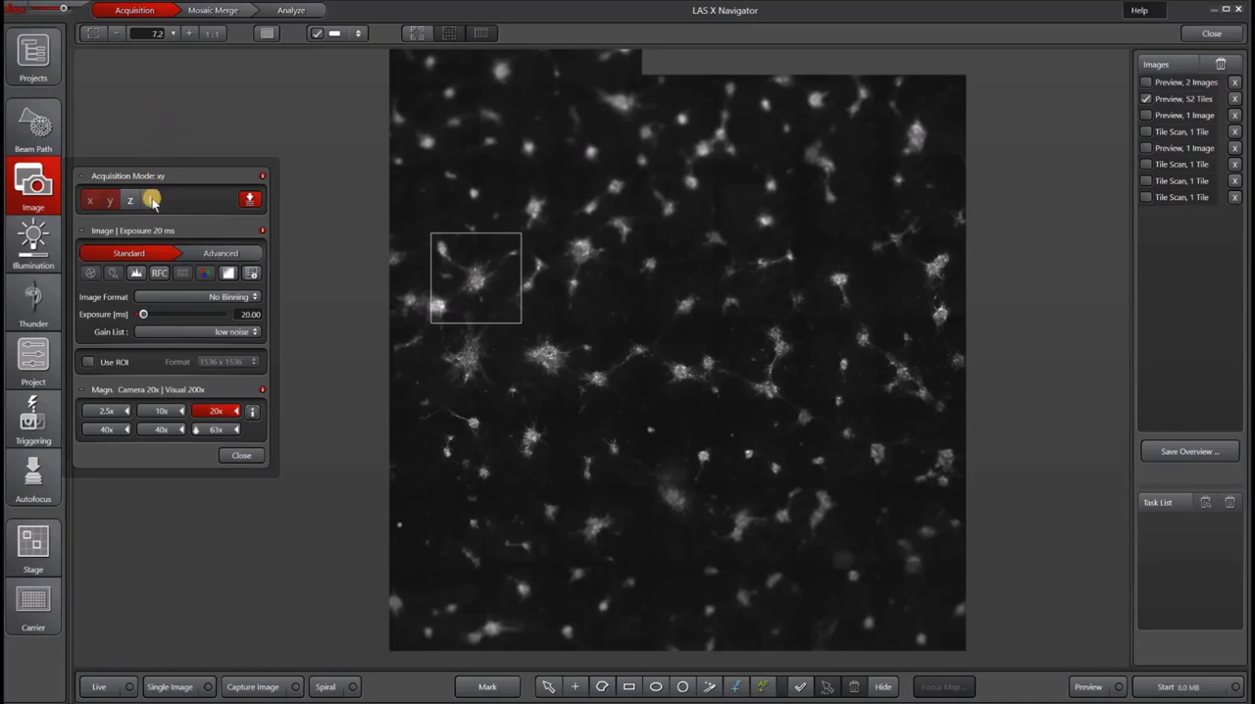
{"action": "left_click", "coordinate": [149, 200]}
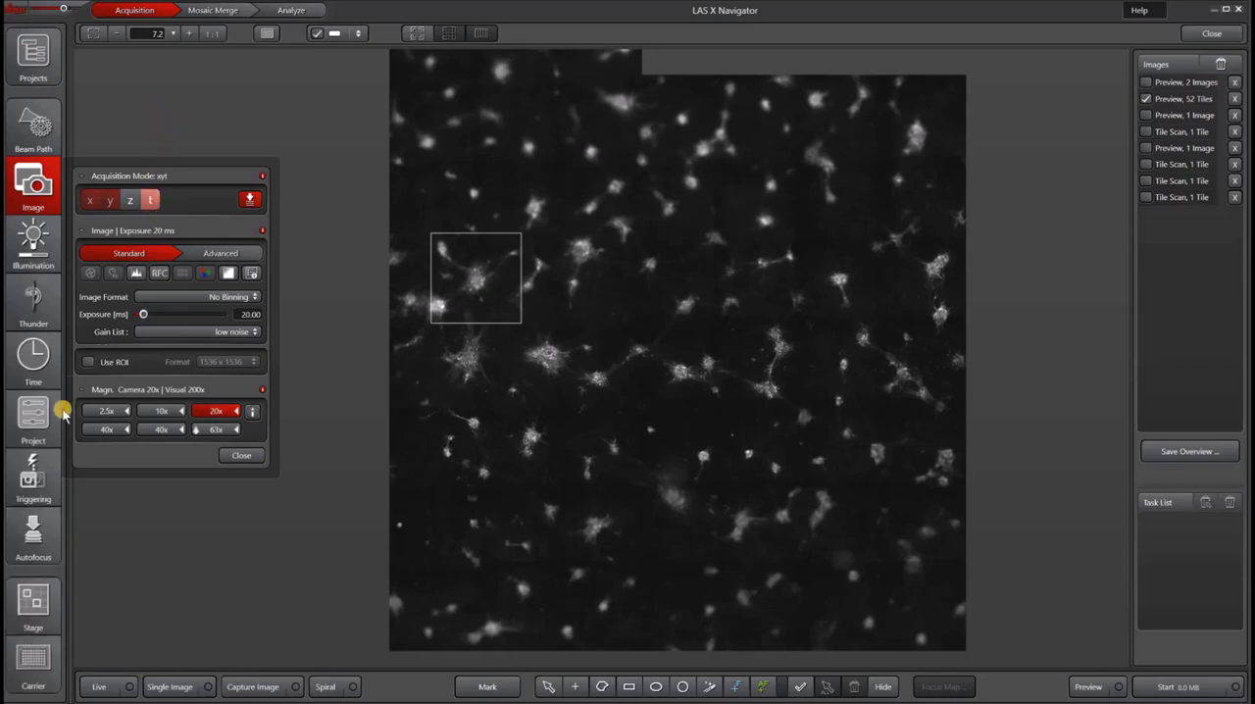
{"action": "left_click", "coordinate": [31, 533]}
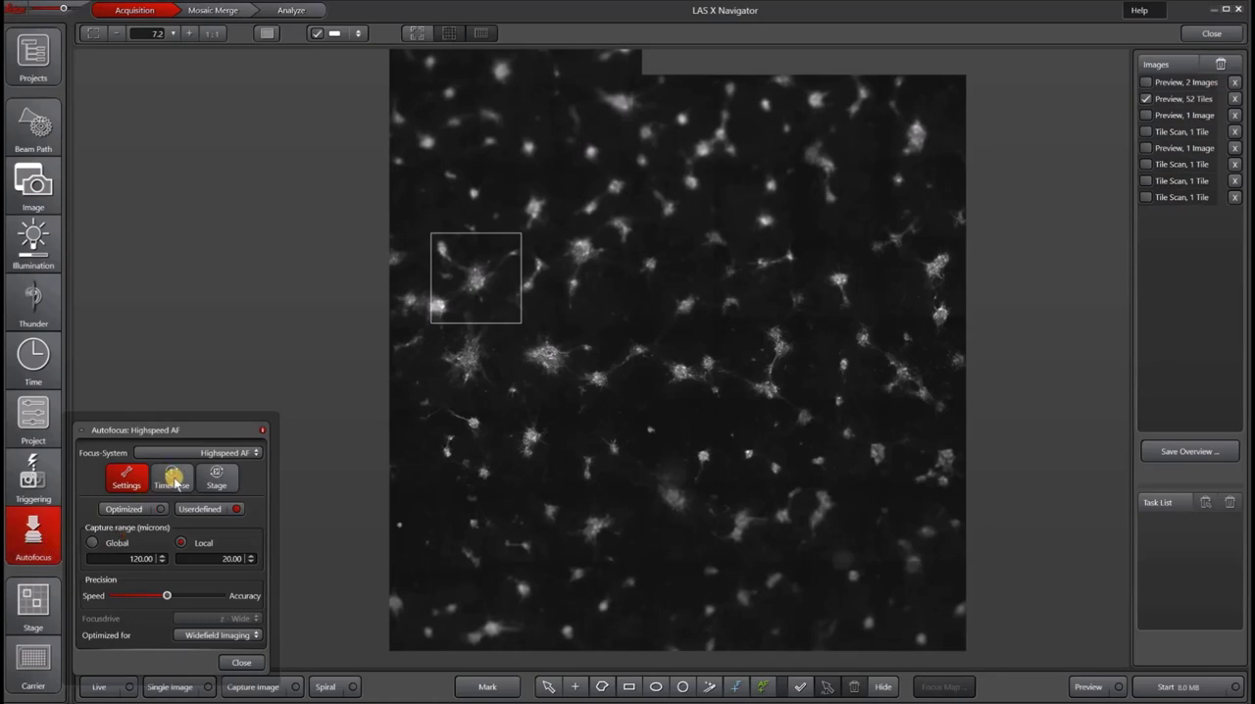
{"action": "left_click", "coordinate": [171, 479]}
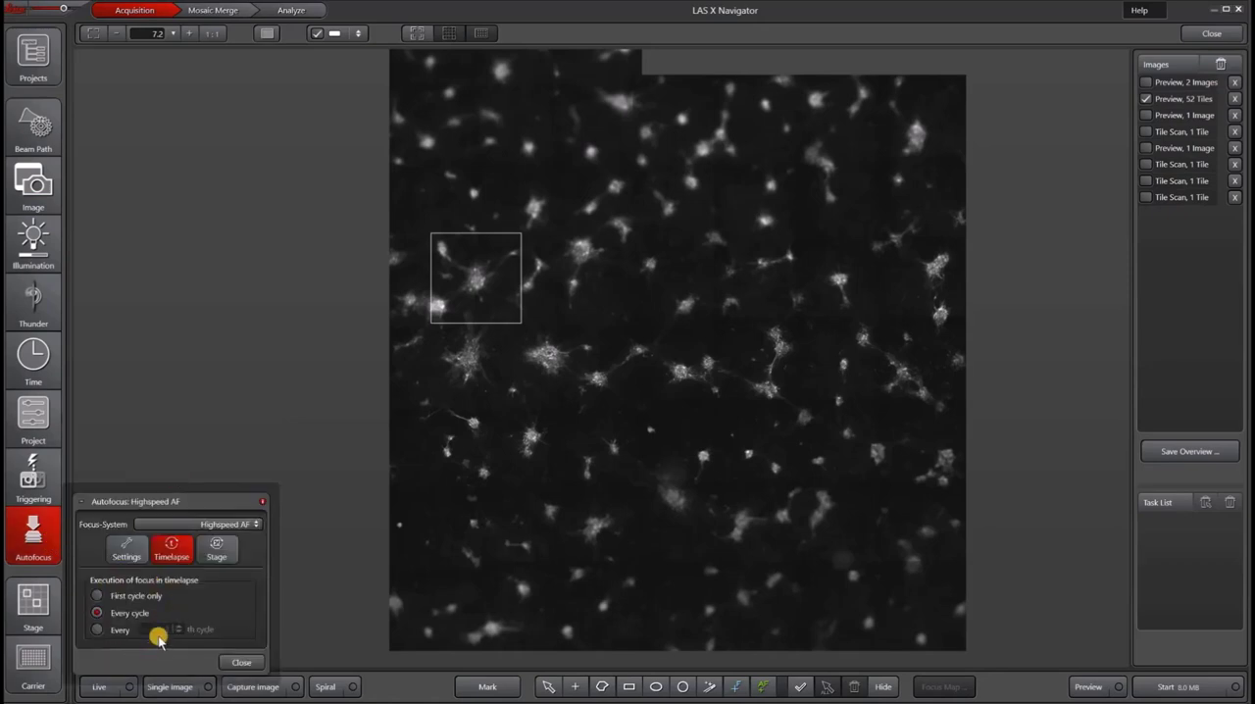
{"action": "mouse_move", "coordinate": [127, 596]}
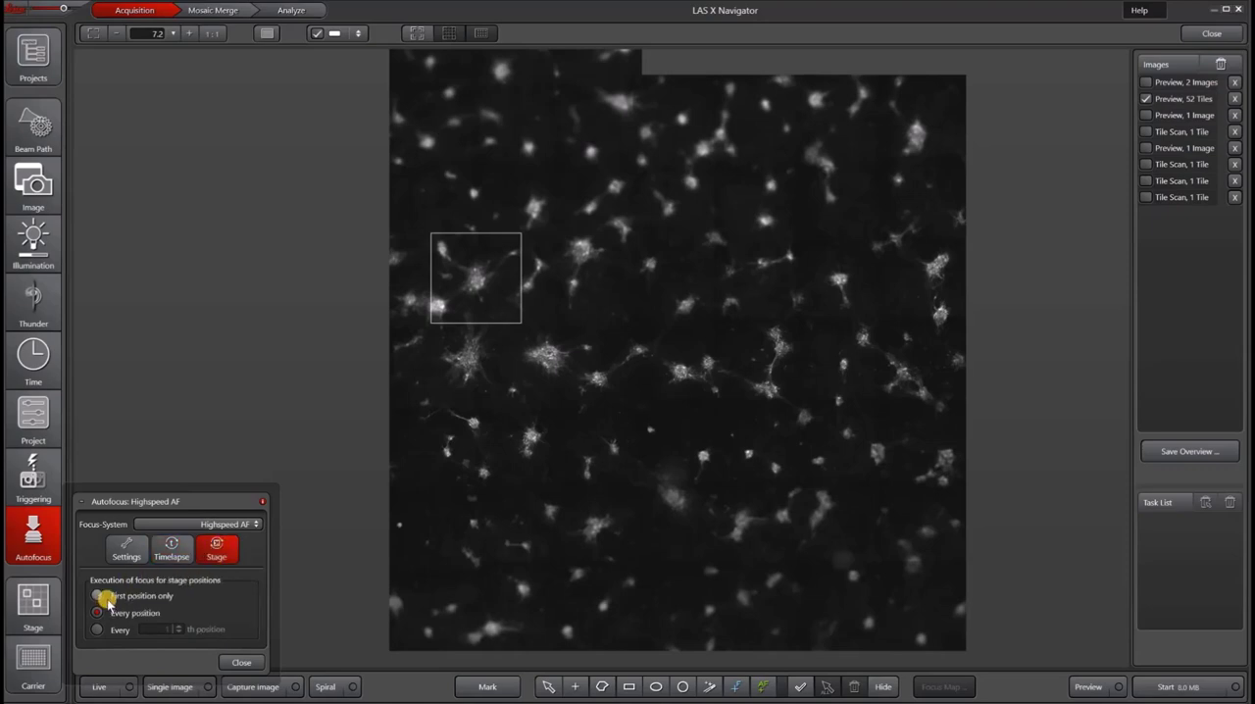
- Choose the autofocus execution option for stage positions in the Stage tab
{"action": "left_click", "coordinate": [98, 612]}
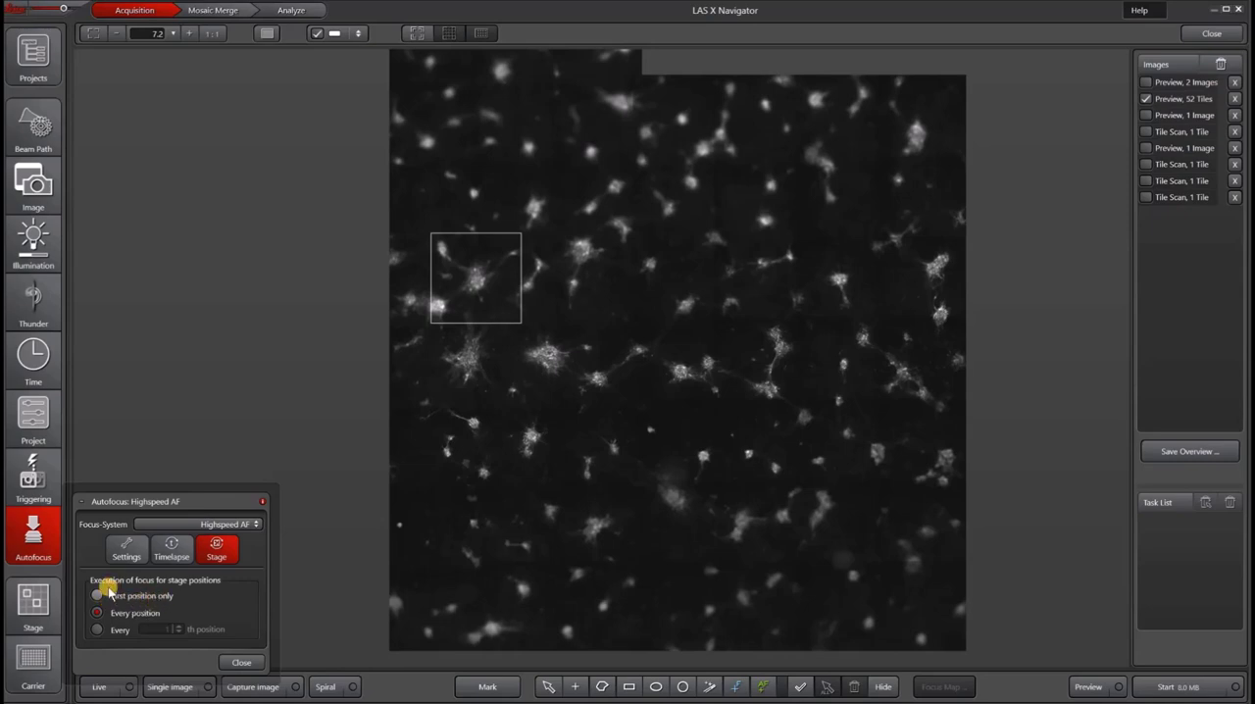
{"action": "left_click", "coordinate": [98, 611]}
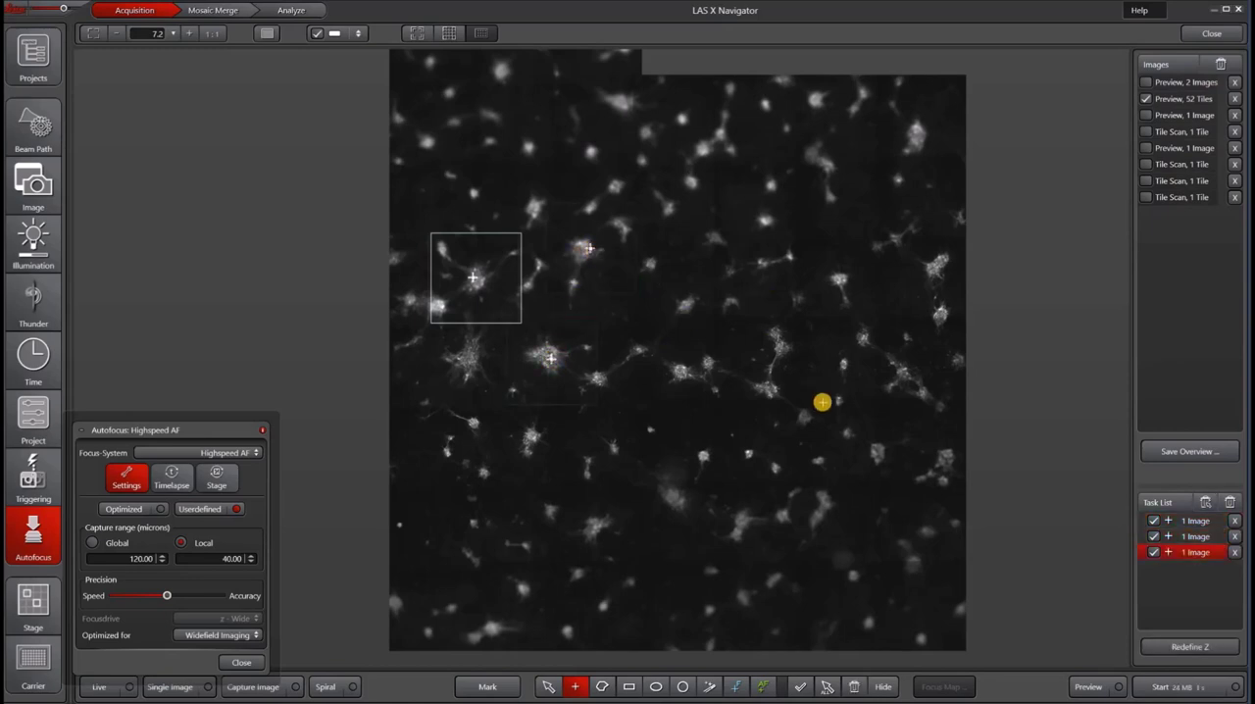
- Run the acquisition of the three marked positions and review the resulting tile scan
{"action": "left_click", "coordinate": [1172, 686]}
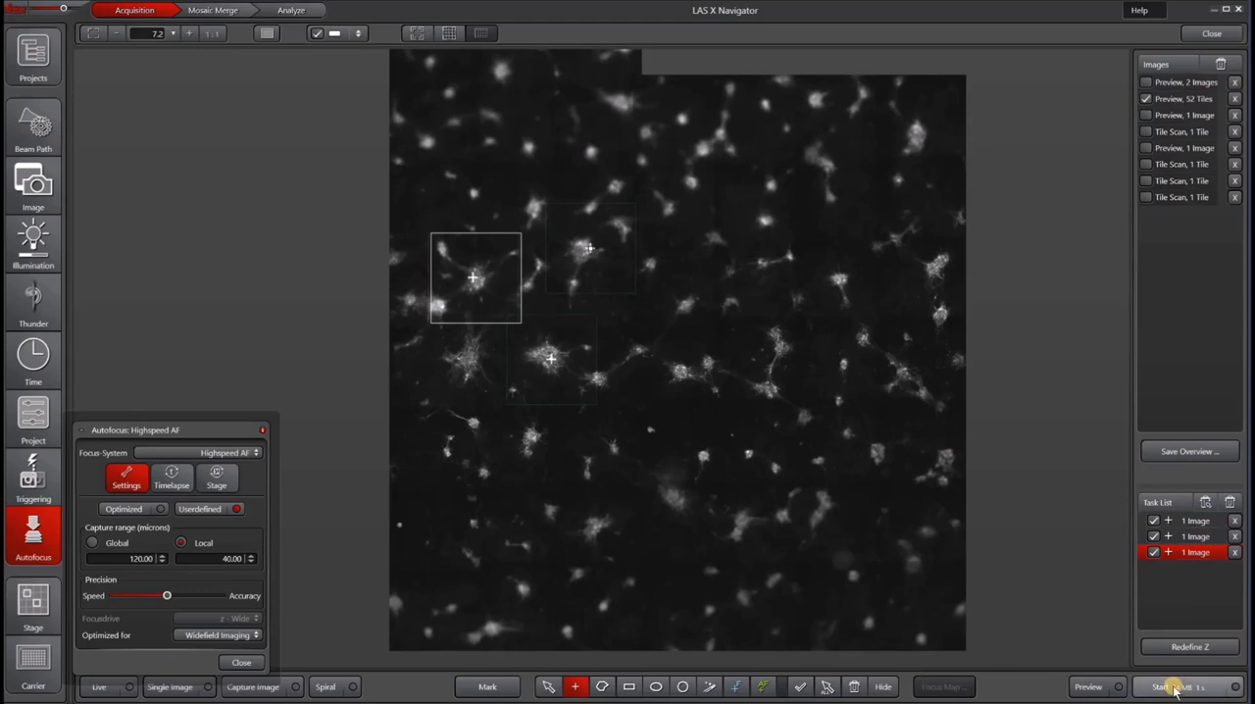
{"action": "left_click", "coordinate": [1188, 686]}
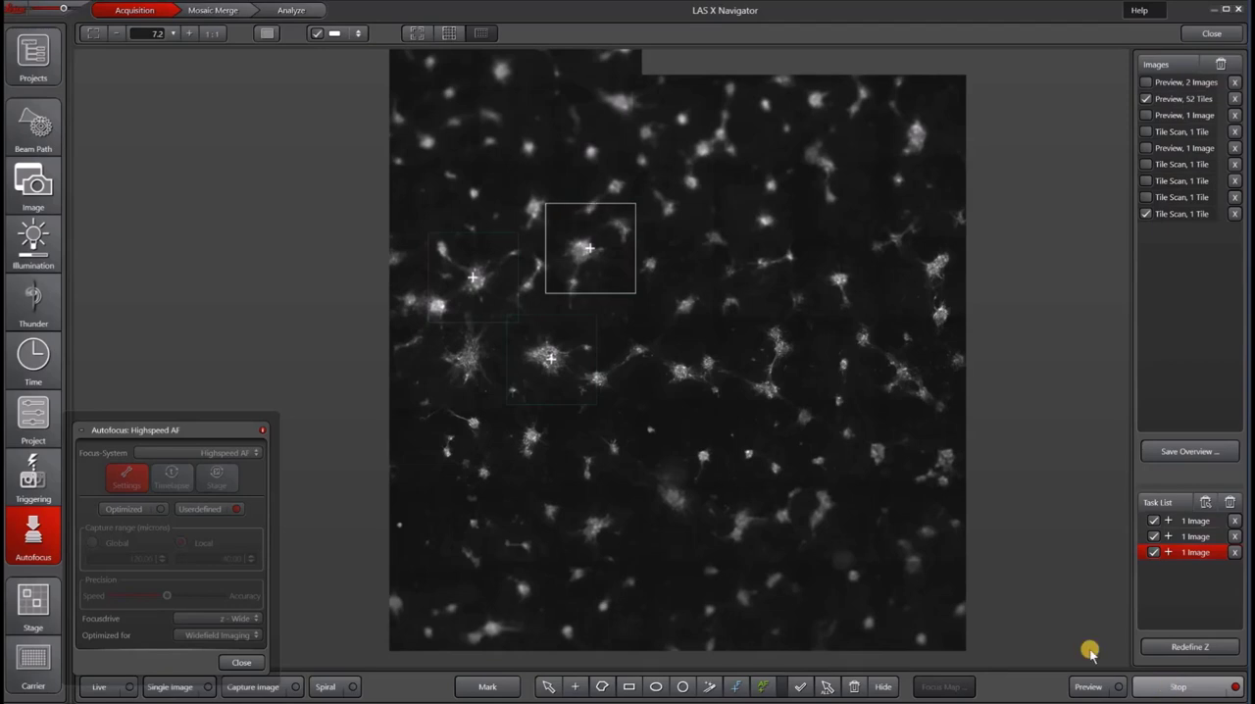
{"action": "mouse_move", "coordinate": [718, 510]}
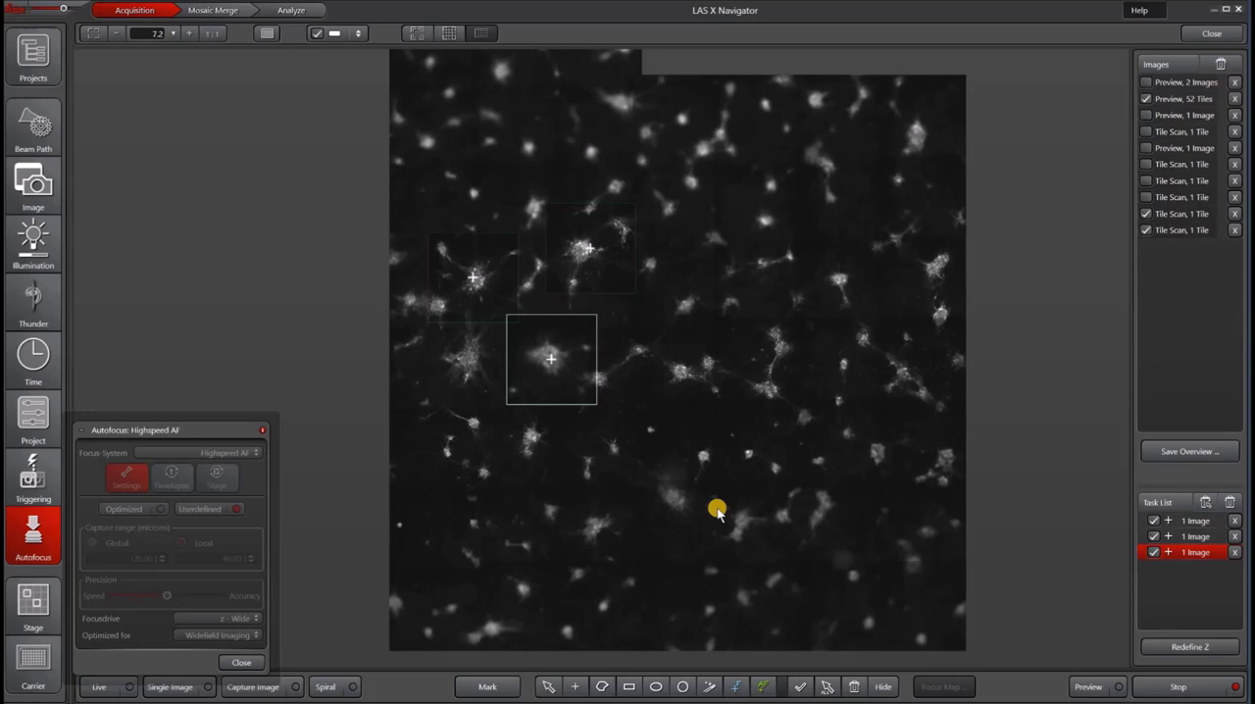
{"action": "mouse_move", "coordinate": [696, 502]}
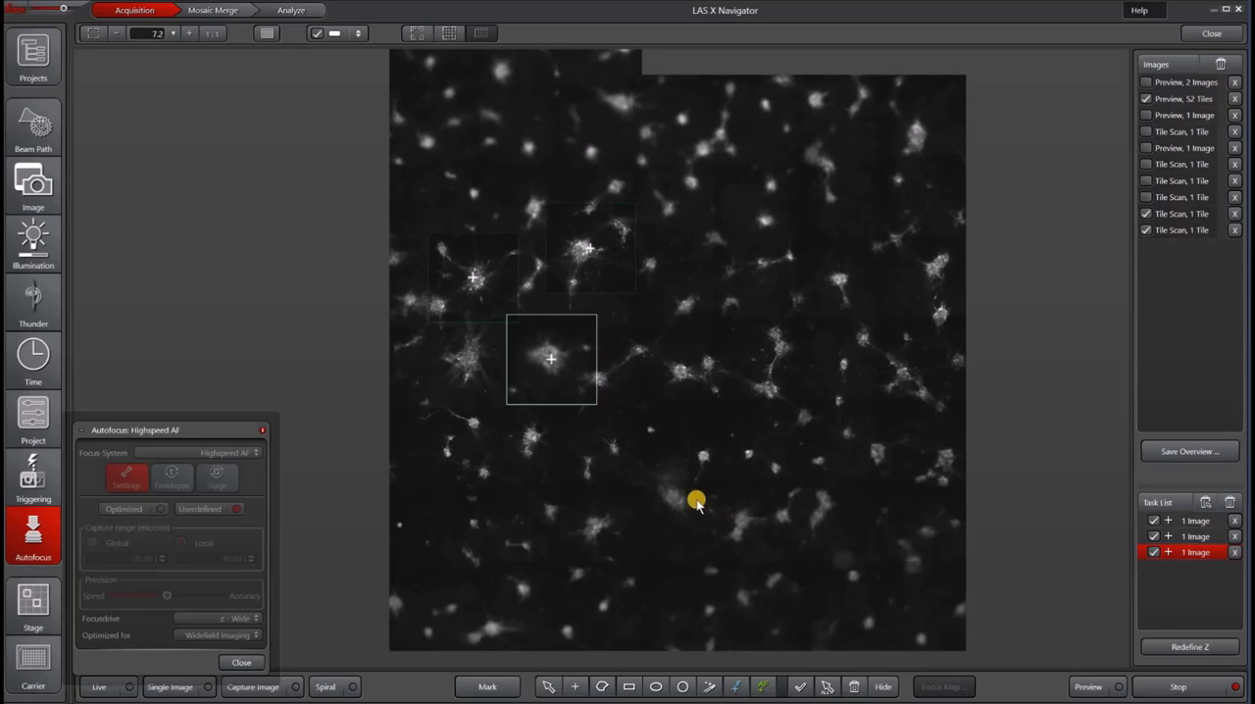
{"action": "mouse_move", "coordinate": [651, 482]}
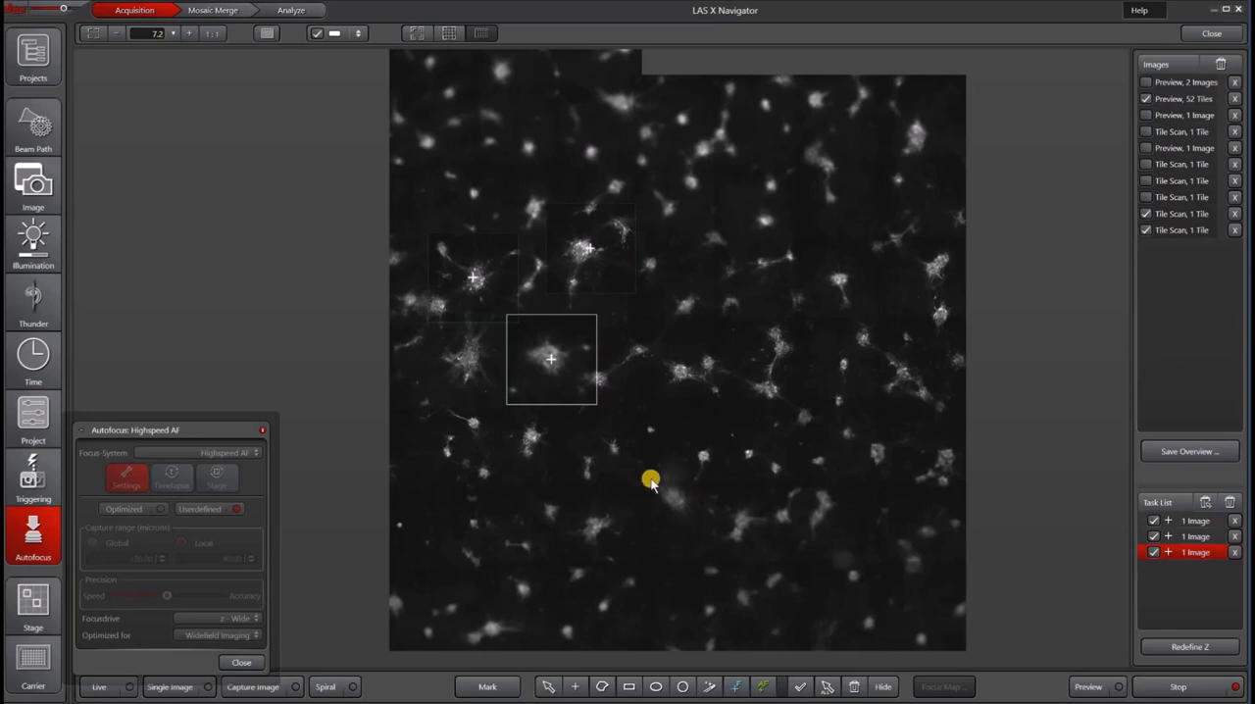
{"action": "left_click", "coordinate": [212, 9]}
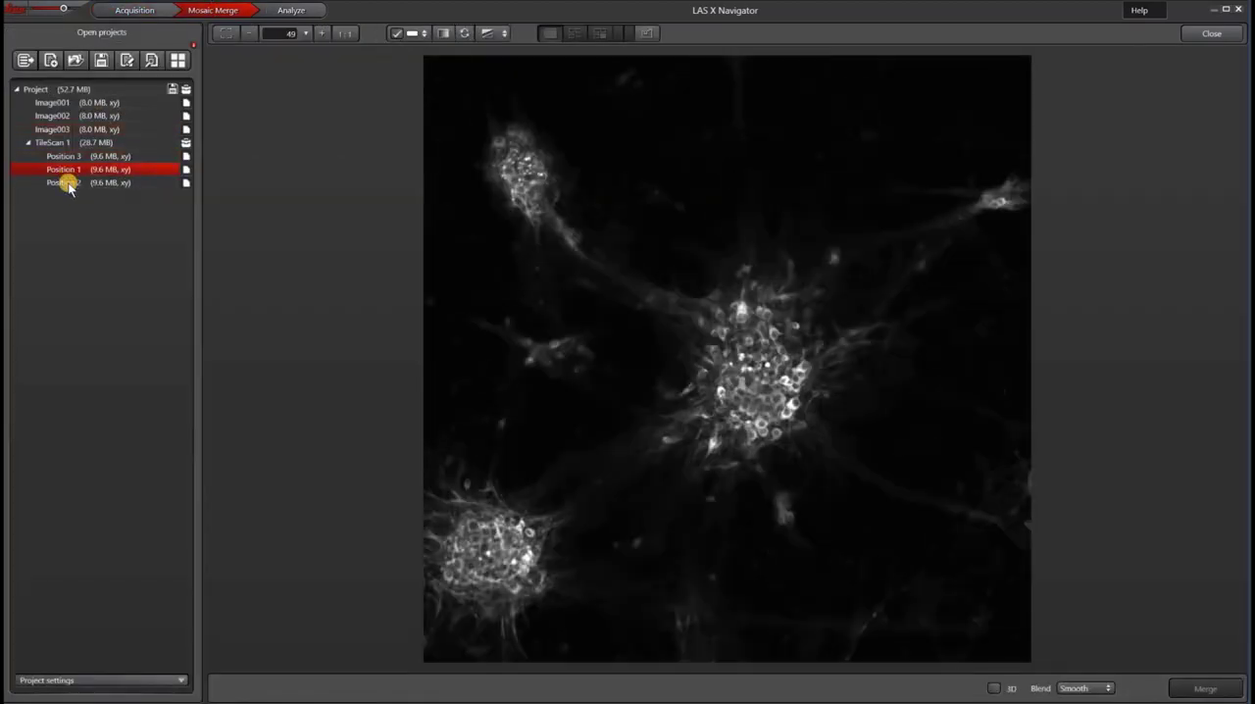
- View the Position 2 image in the project tree, then return to Acquisition
{"action": "left_click", "coordinate": [63, 182]}
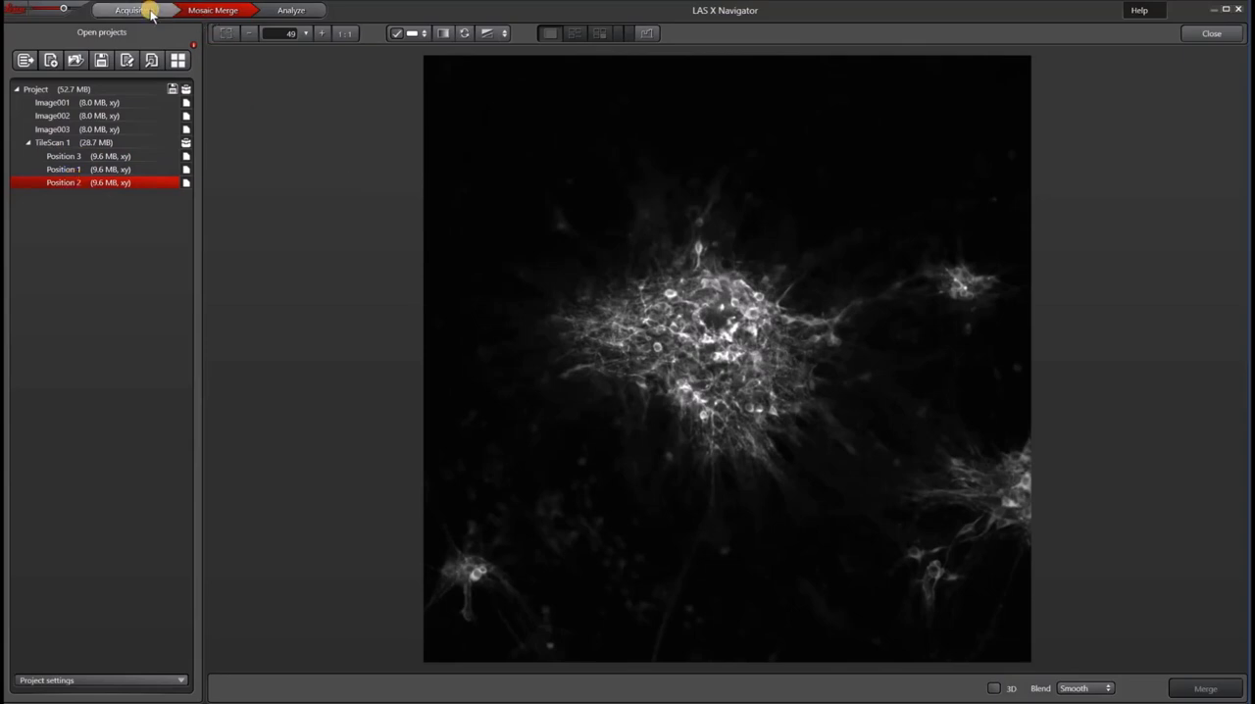
{"action": "left_click", "coordinate": [134, 10]}
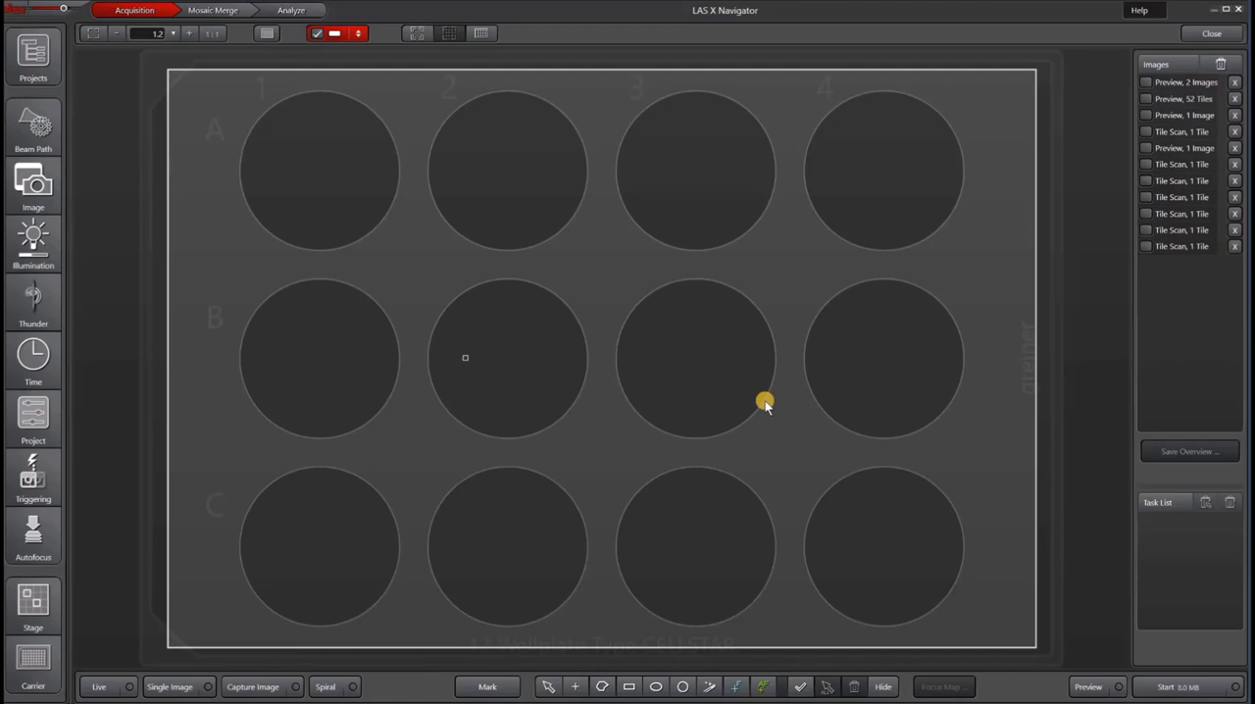
{"action": "mouse_move", "coordinate": [735, 690]}
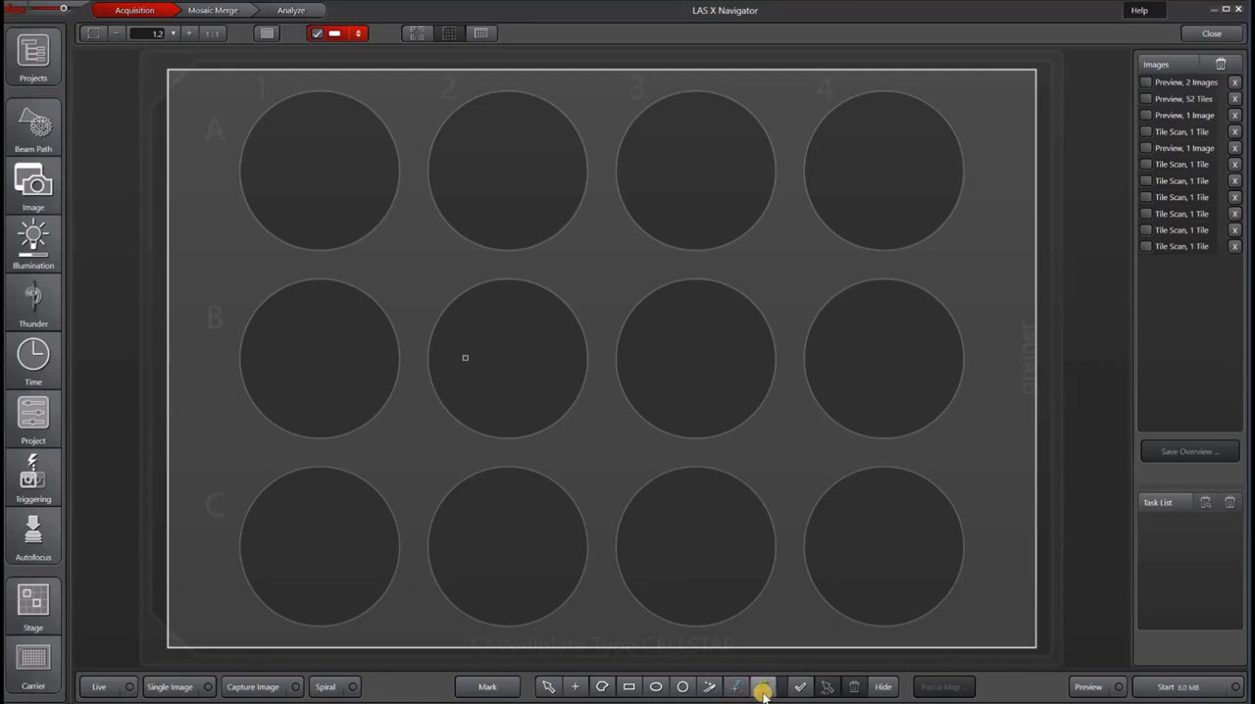
- Select the autofocus point tool to mark wells A1, A3, B2, B4, C1 and C3
{"action": "left_click", "coordinate": [763, 687]}
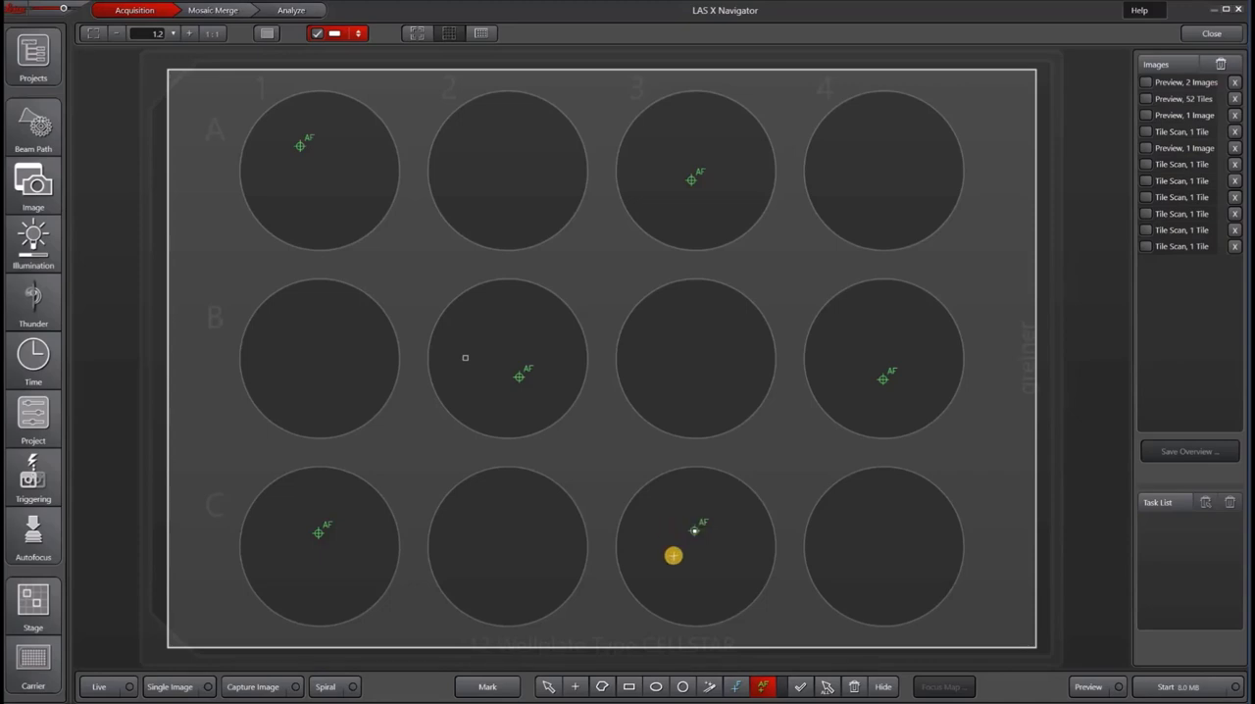
- Set the focus system to AFC + Highspeed AF and check its high-speed settings before returning to AFC options
{"action": "left_click", "coordinate": [31, 533]}
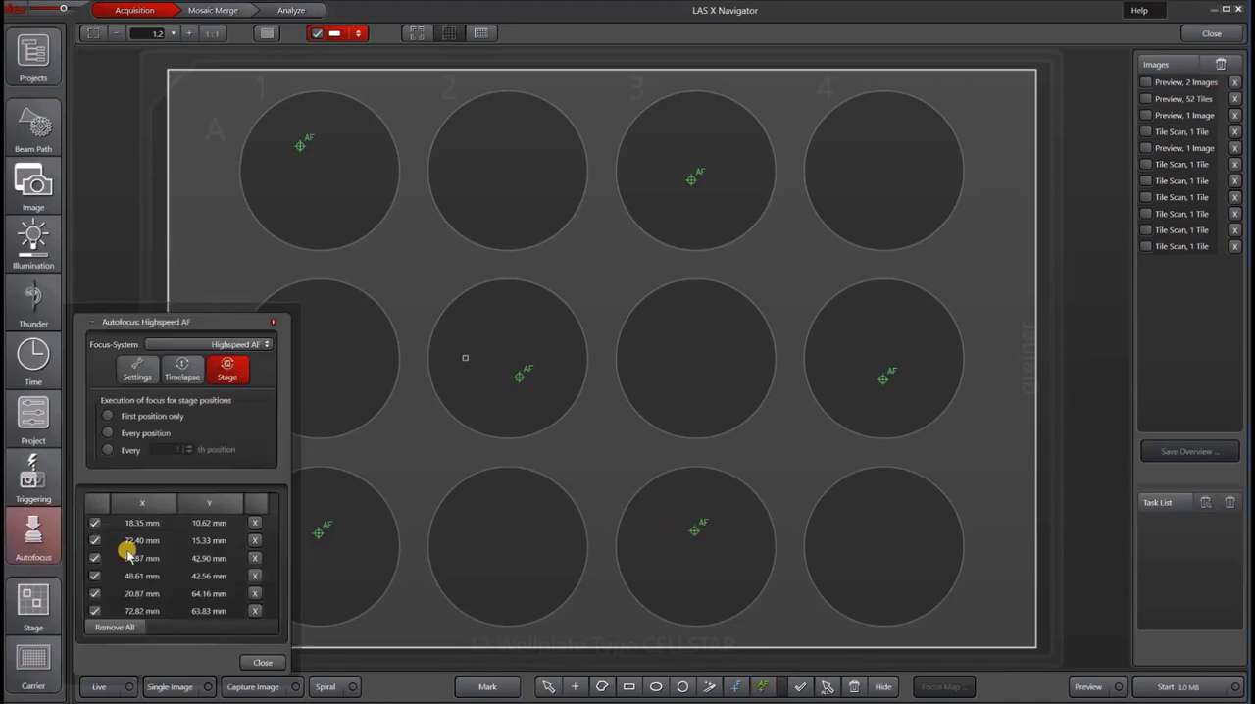
{"action": "left_click", "coordinate": [208, 345]}
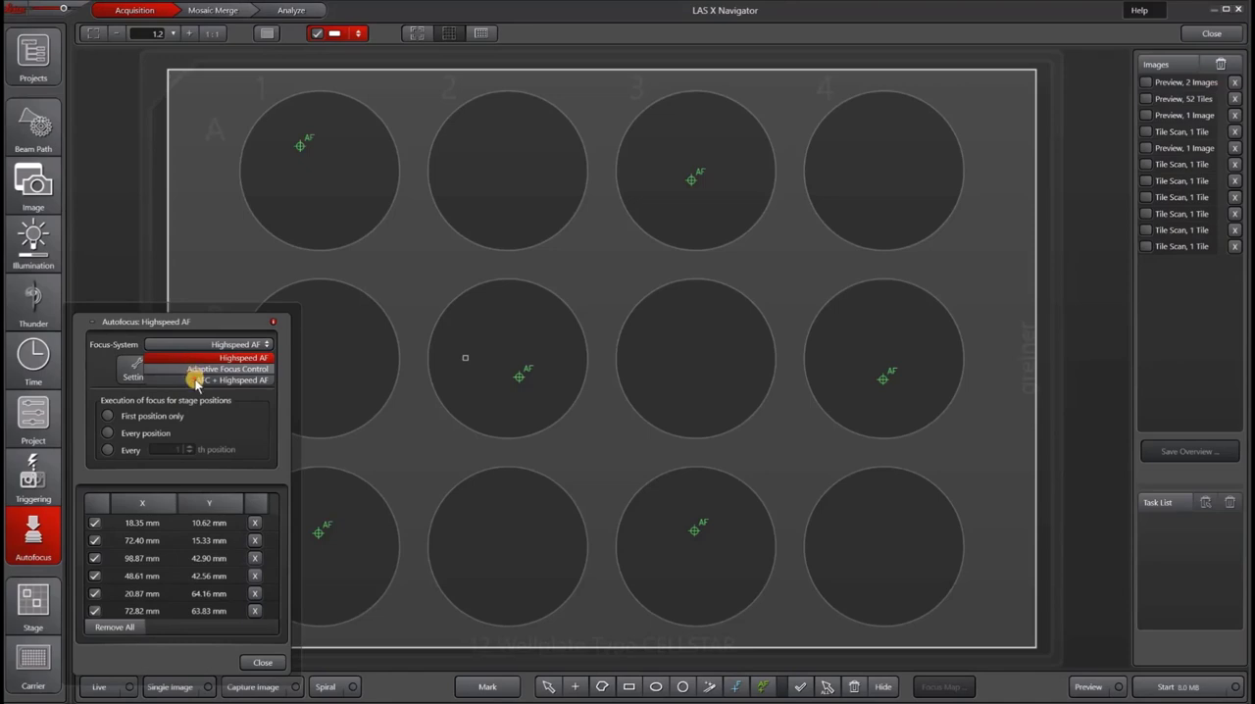
{"action": "left_click", "coordinate": [235, 380]}
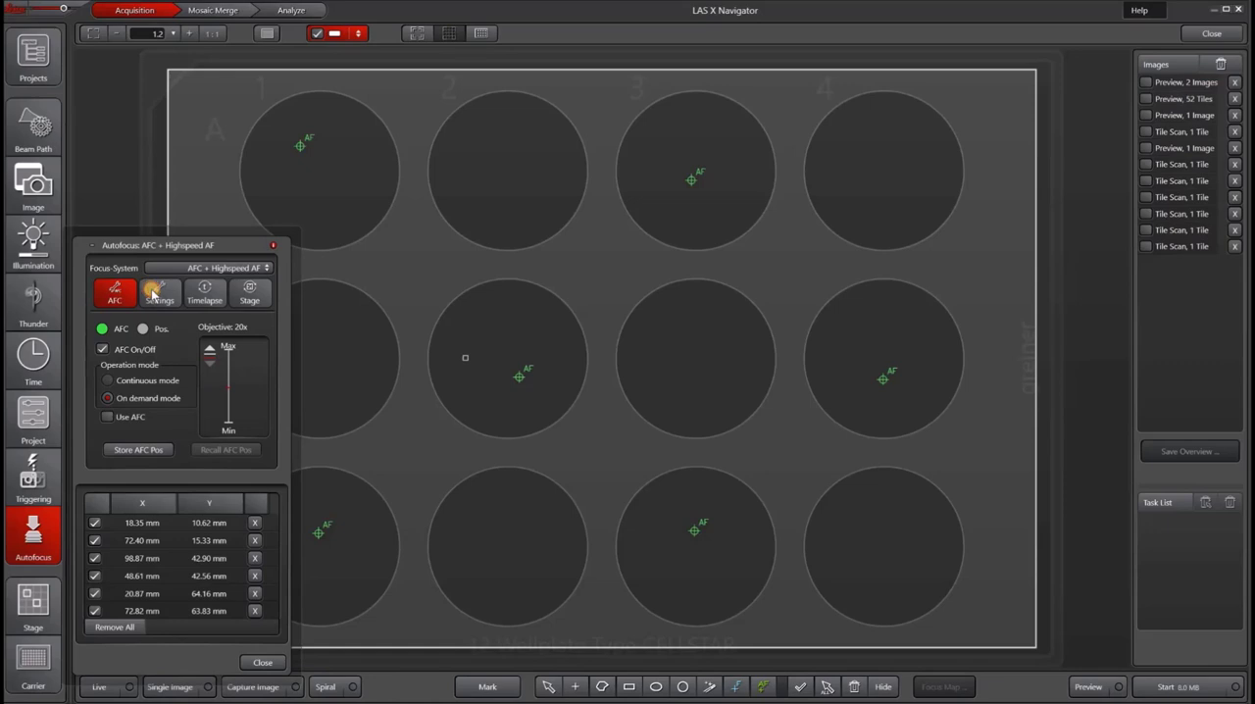
{"action": "left_click", "coordinate": [159, 295]}
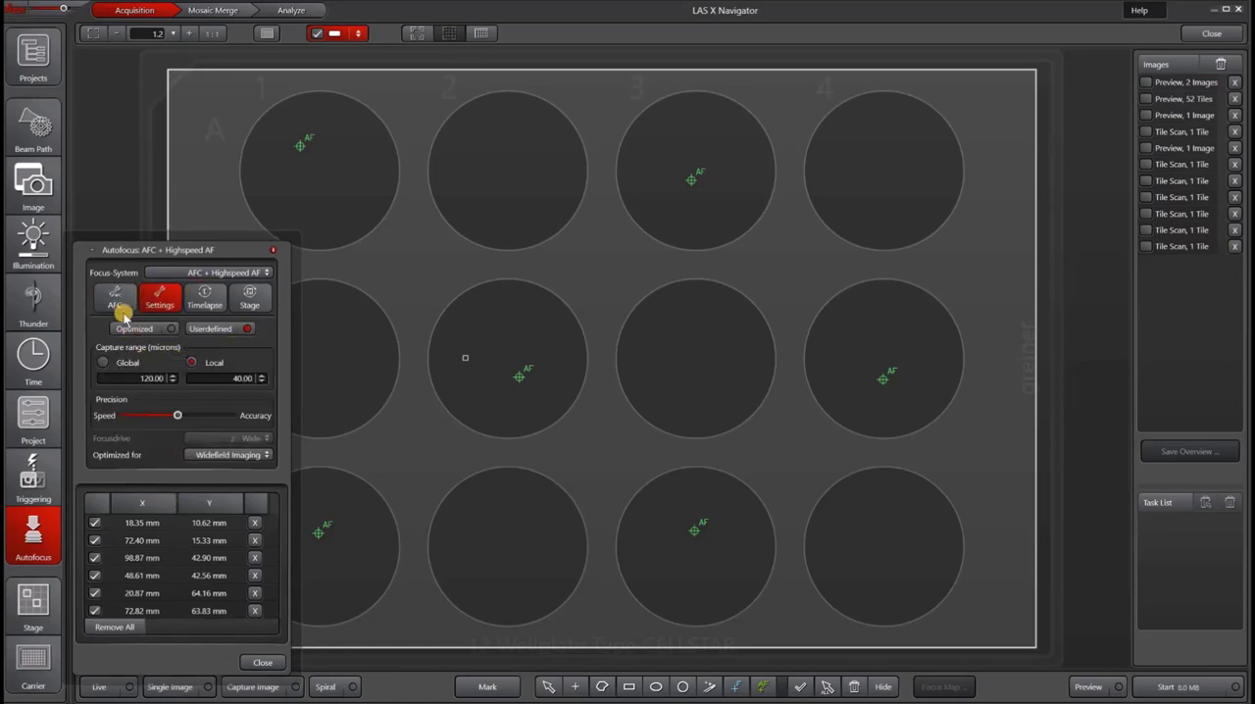
{"action": "left_click", "coordinate": [116, 295]}
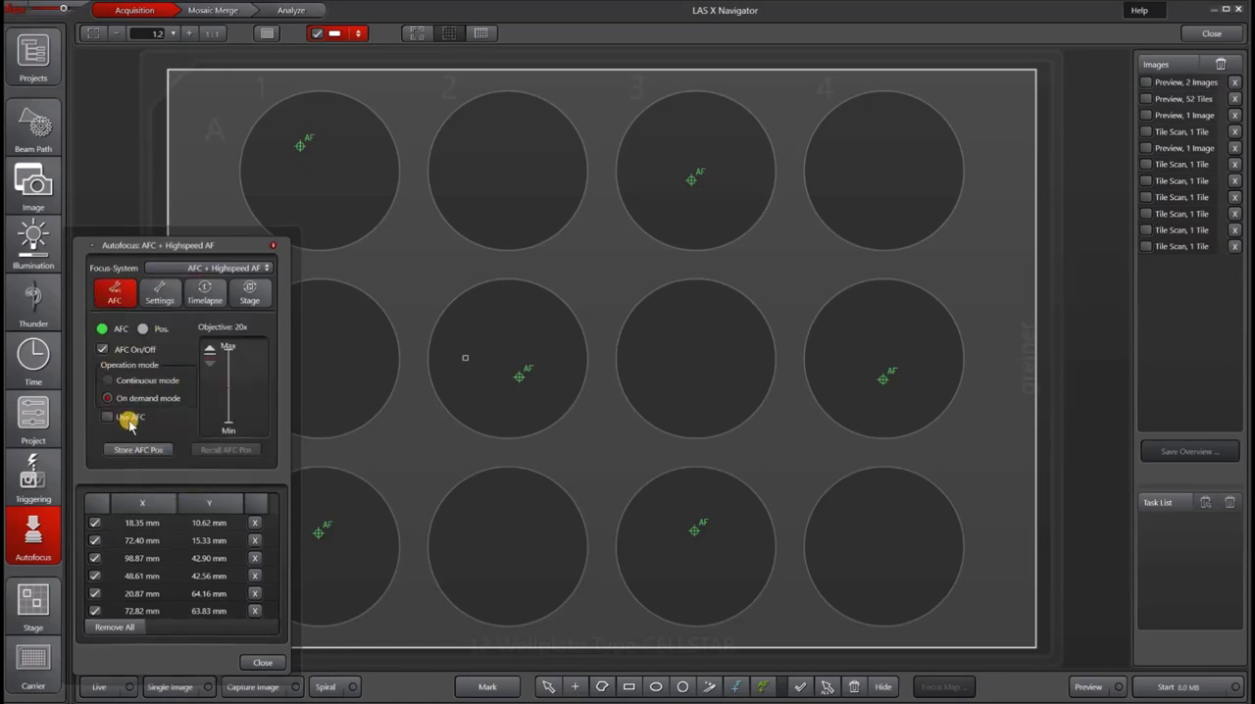